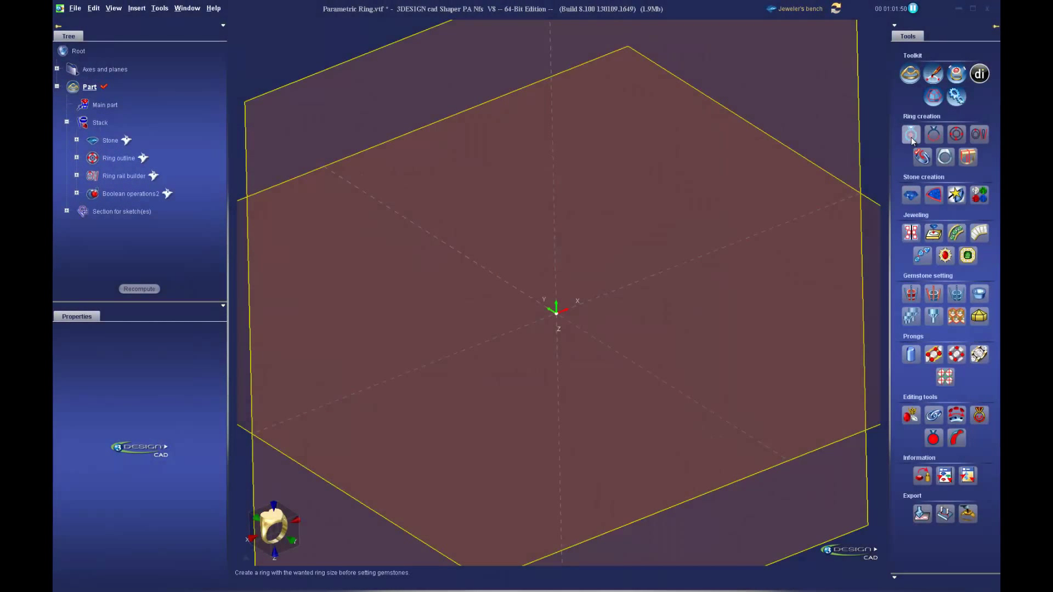
Step: Create a size 7 (17.35 mm) ring size circle on plane OXZ with the Ring size builder
click(910, 134)
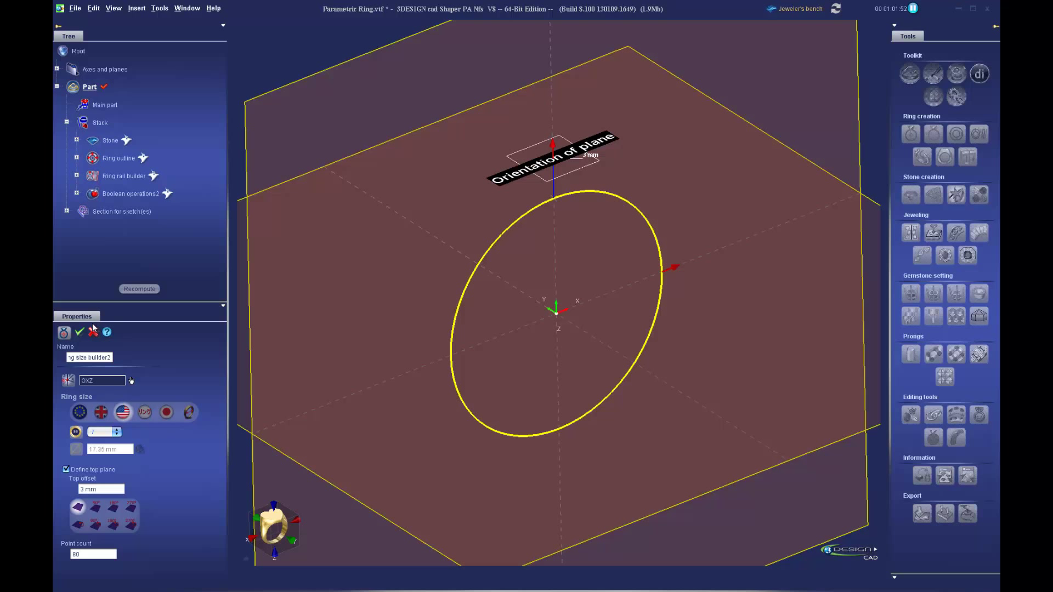
click(79, 331)
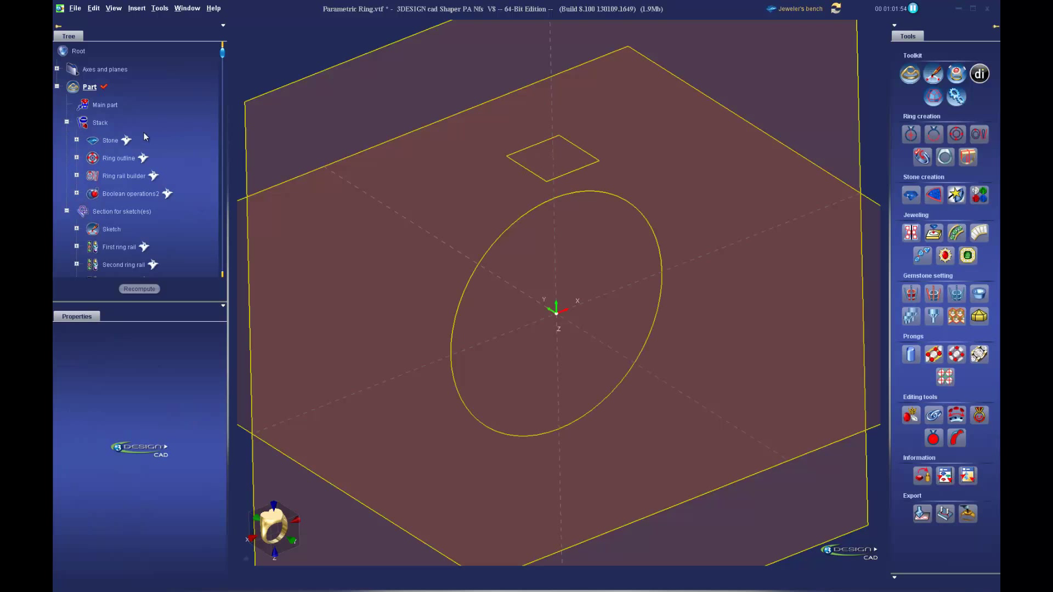
Step: Show the hidden Stone entry from the Tree so the gold band and bezel-set stone reappear
right_click(125, 140)
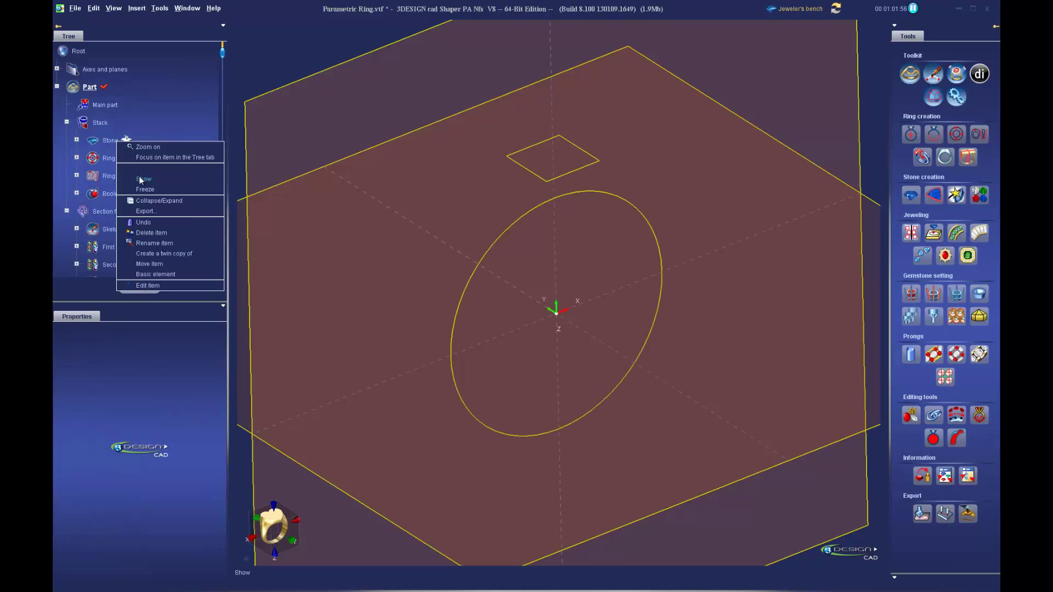
click(144, 180)
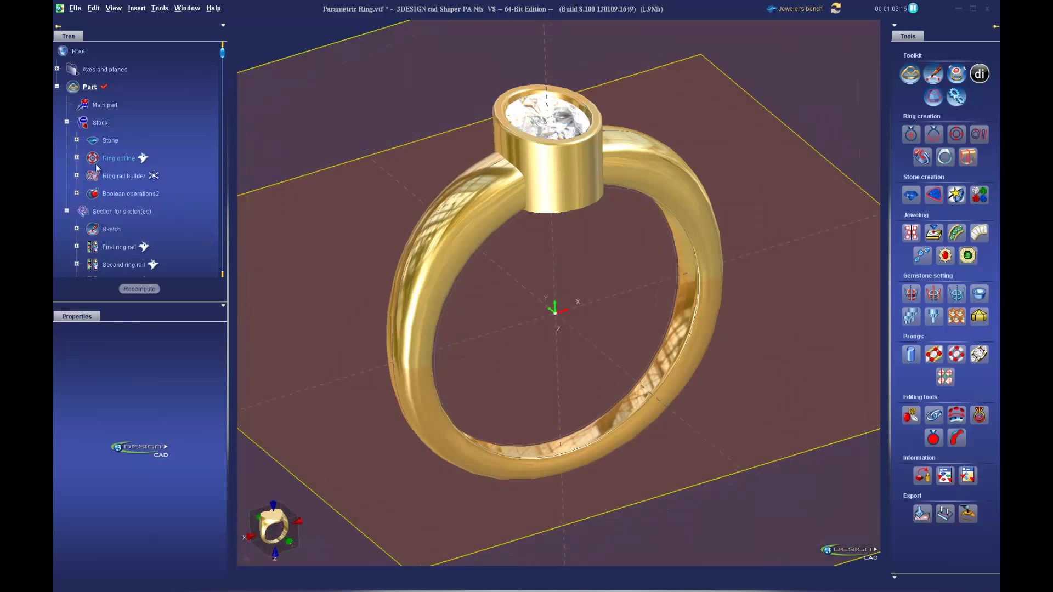
Step: Set the Ring size builder's Top offset to 4.5 mm under Ring outline and recompute the ring
click(76, 158)
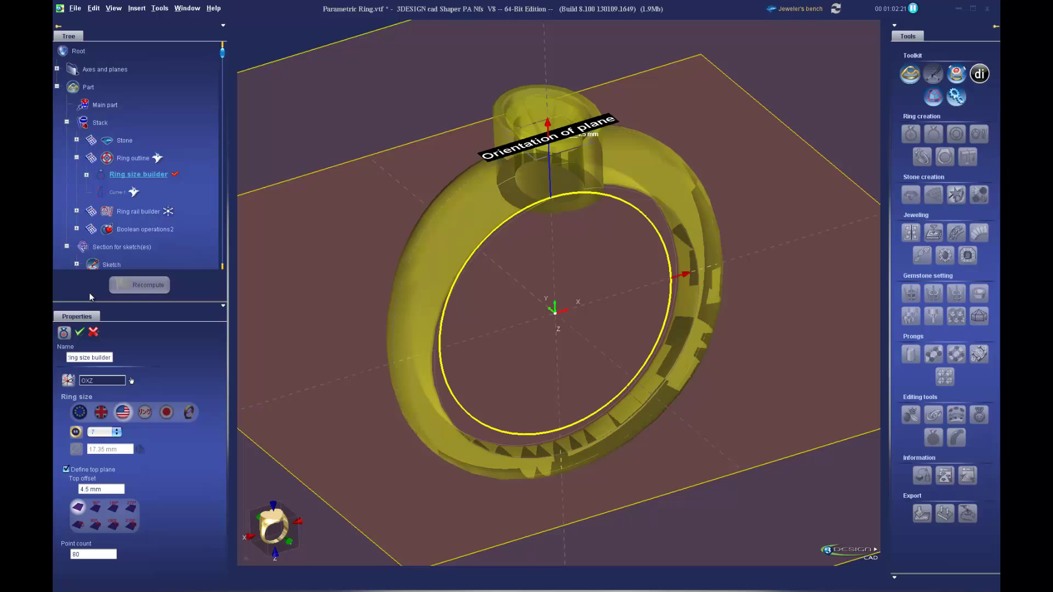
click(139, 284)
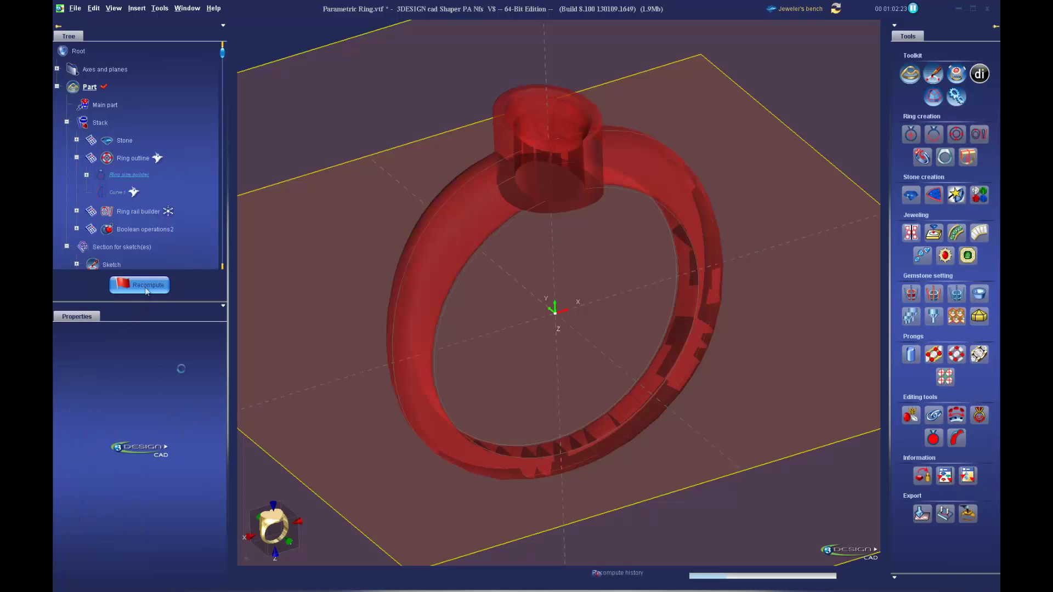
click(139, 285)
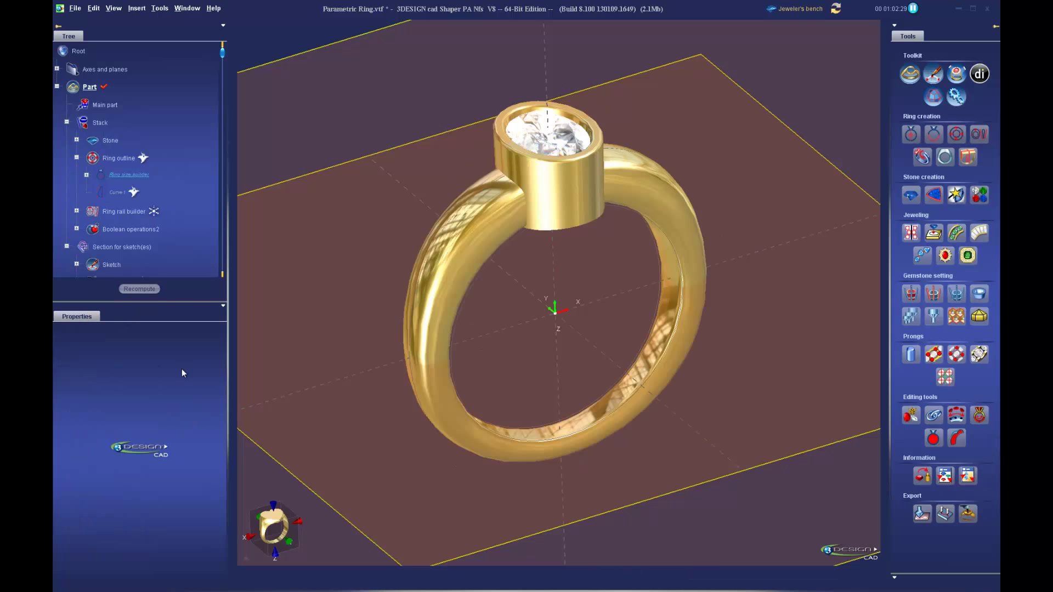